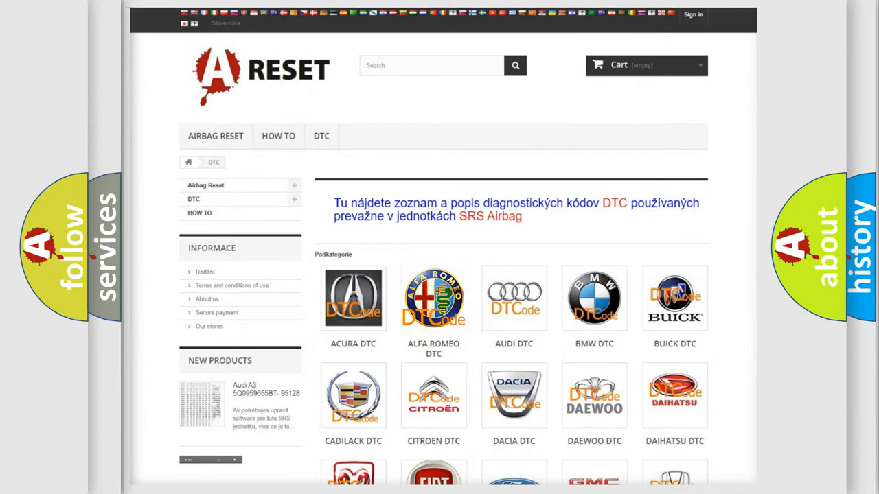
View the Alfa Romeo airbag code list from B-series through C-series to P-codes
{"action": "left_click", "coordinate": [434, 298]}
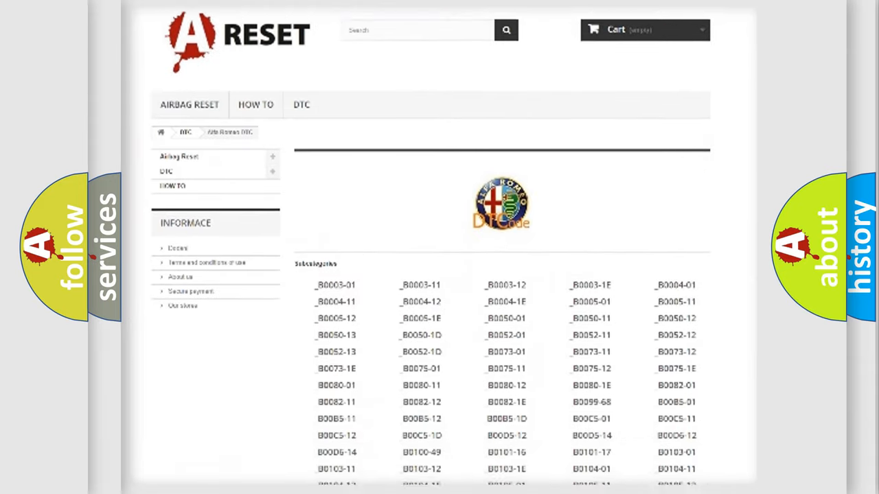
{"action": "scroll", "scroll_direction": "down", "scroll_amount": 3}
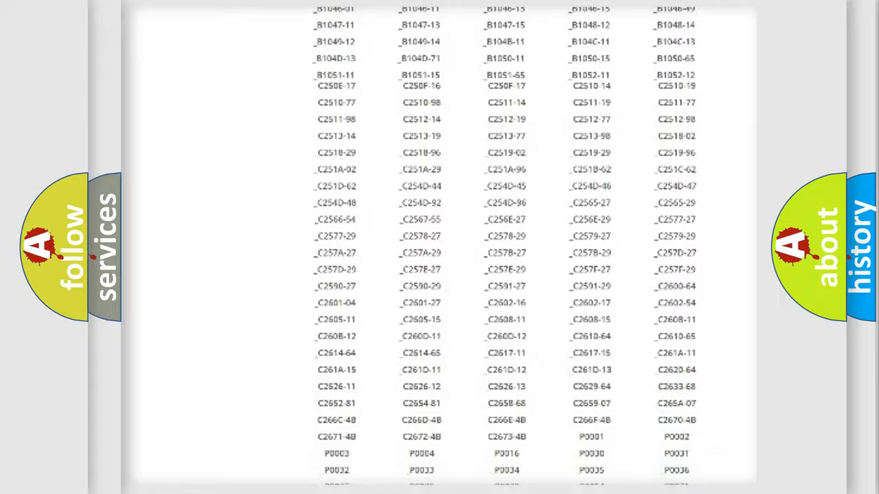